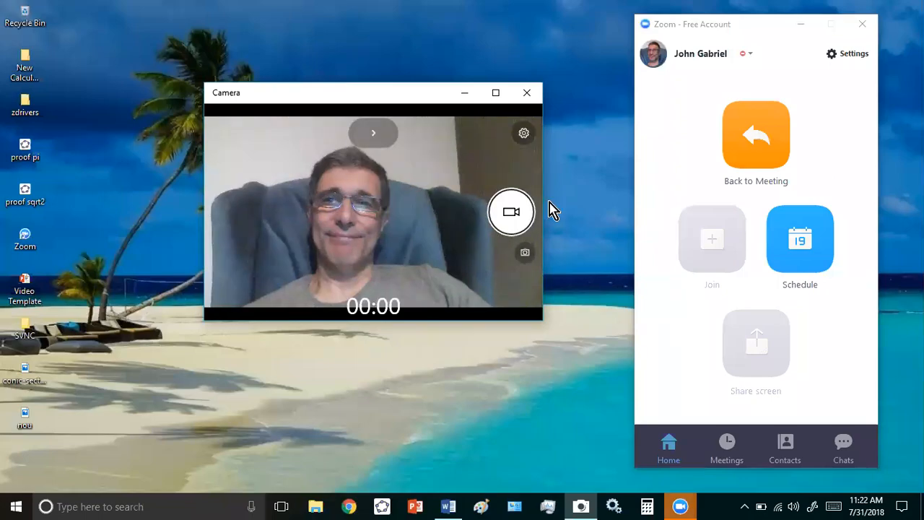
pyautogui.moveTo(563, 253)
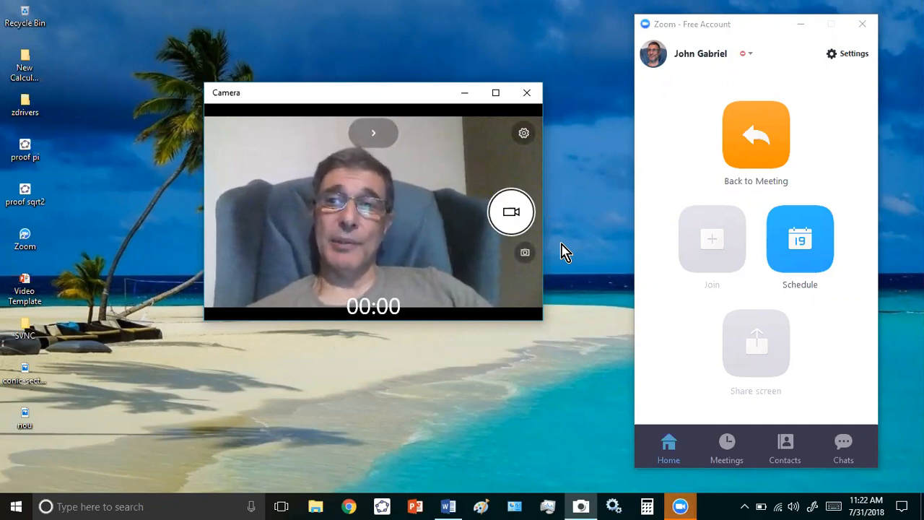
pyautogui.moveTo(361, 12)
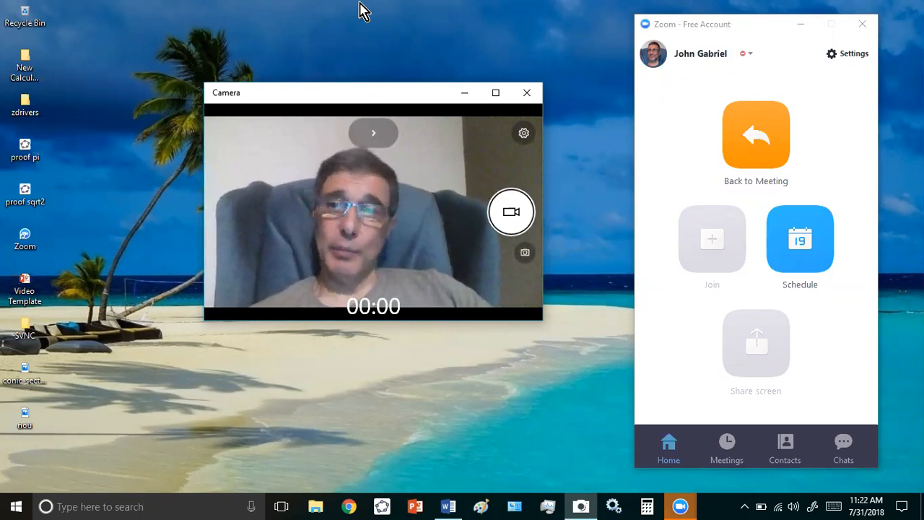
pyautogui.moveTo(494, 37)
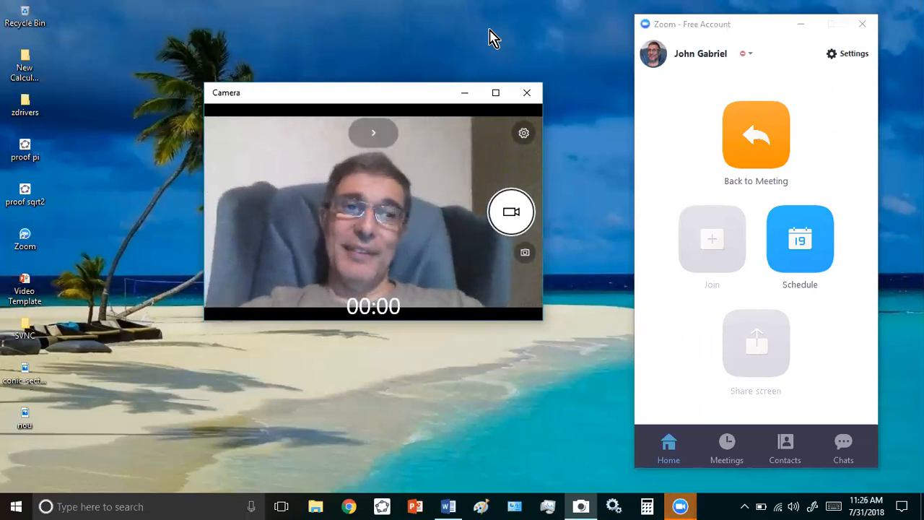
pyautogui.moveTo(369, 38)
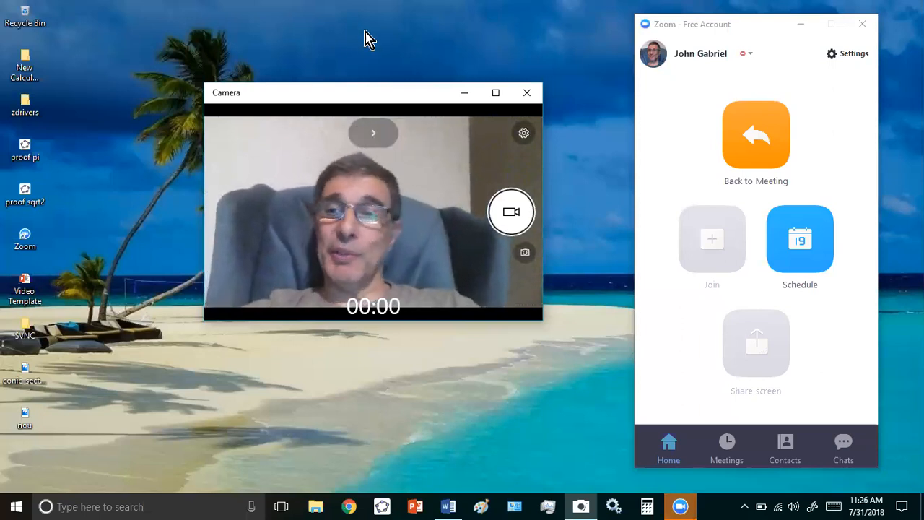
pyautogui.moveTo(362, 69)
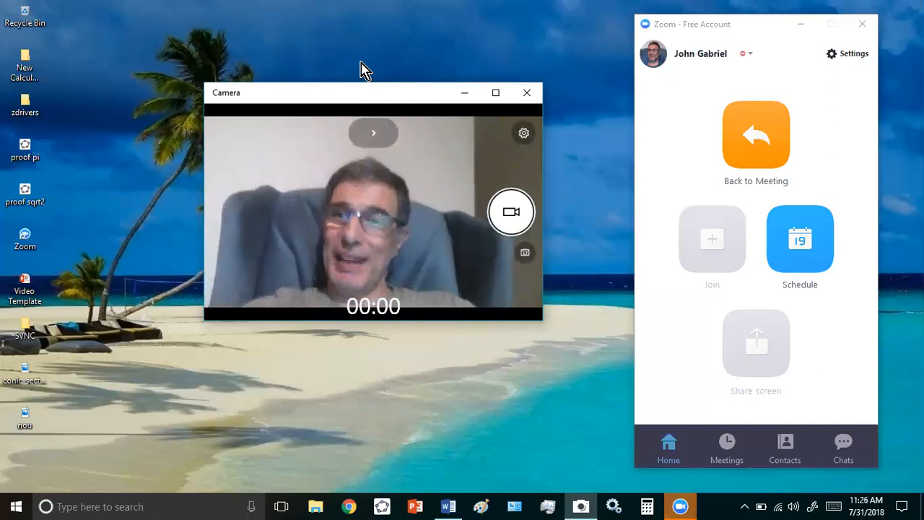
pyautogui.moveTo(545, 234)
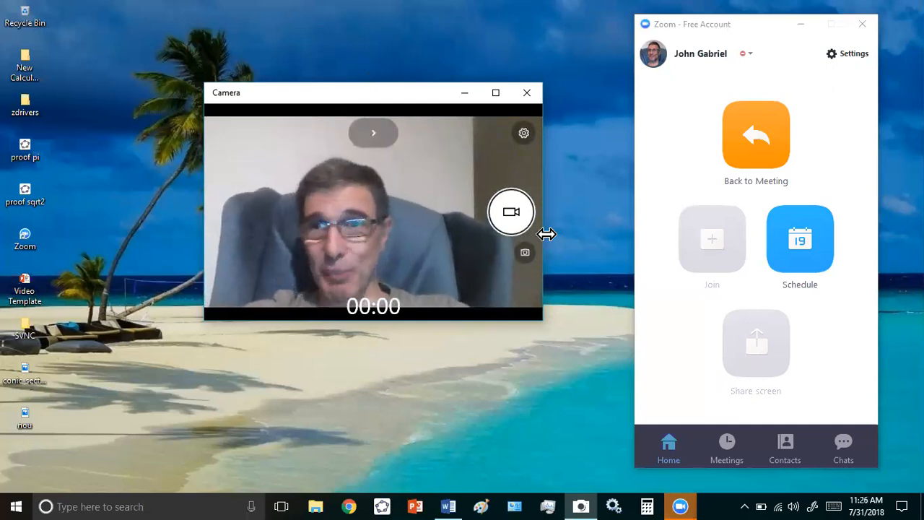
pyautogui.moveTo(555, 292)
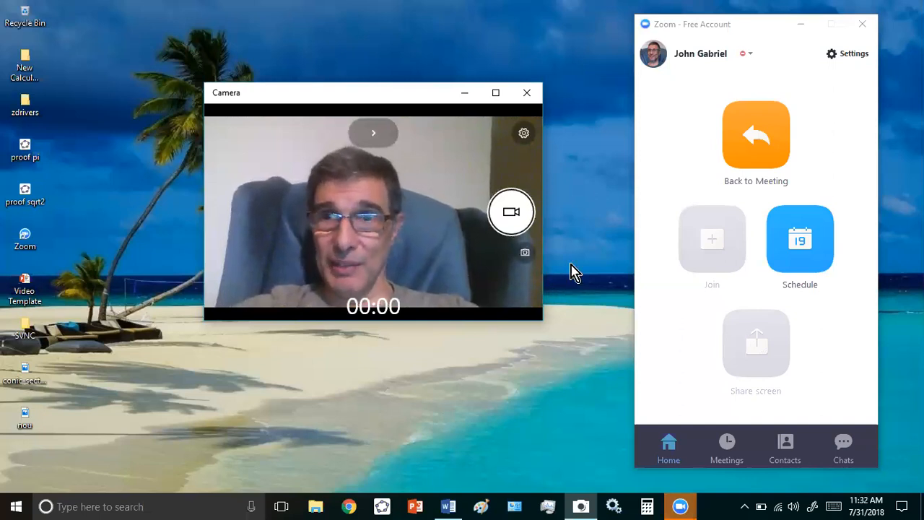
pyautogui.moveTo(577, 229)
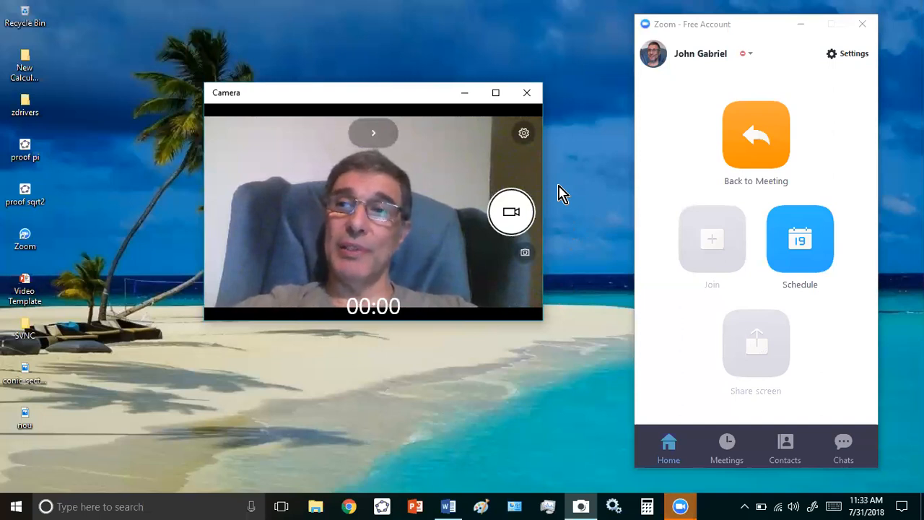
pyautogui.moveTo(560, 188)
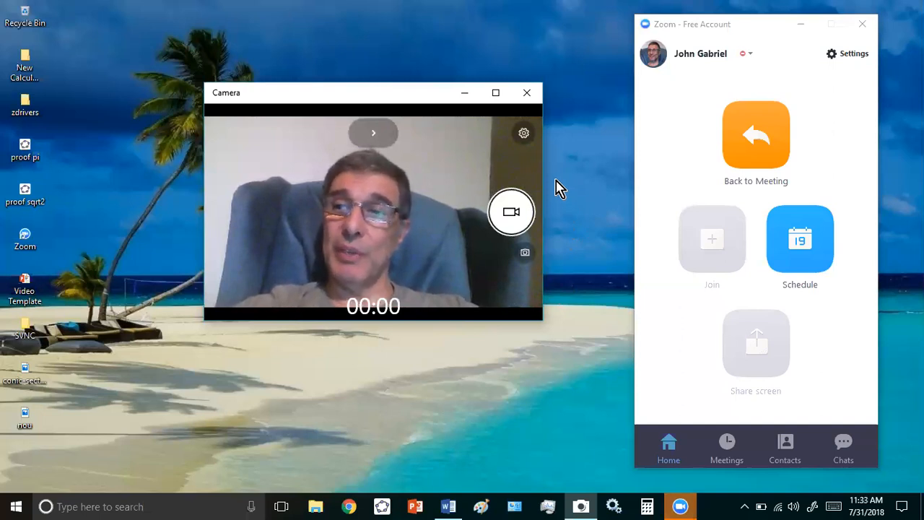
pyautogui.moveTo(575, 267)
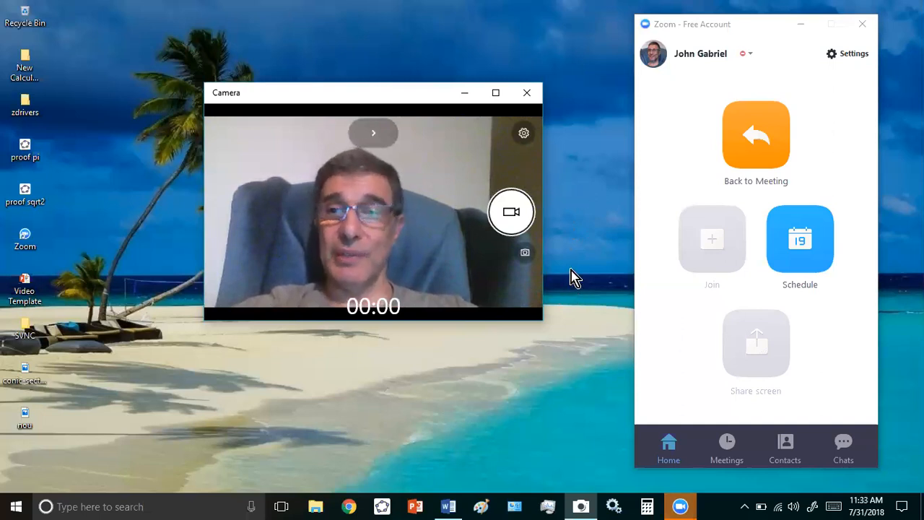
pyautogui.moveTo(566, 214)
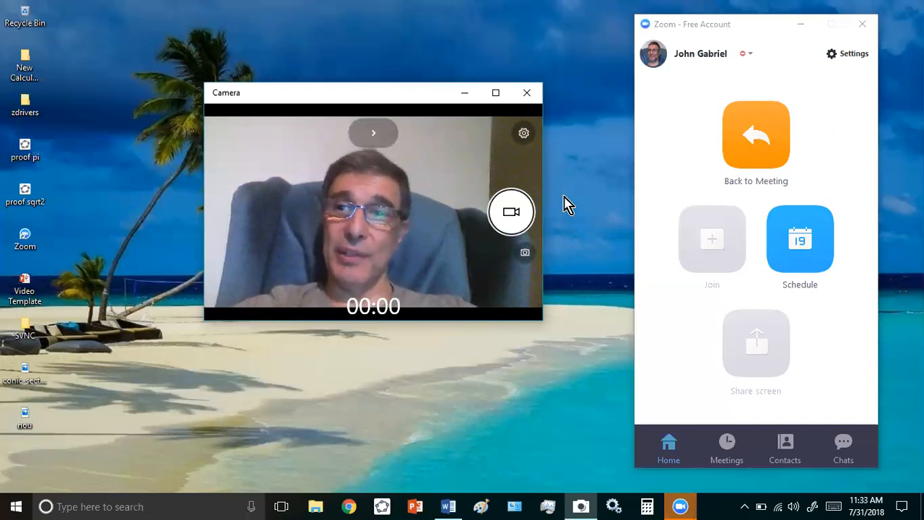
pyautogui.moveTo(585, 143)
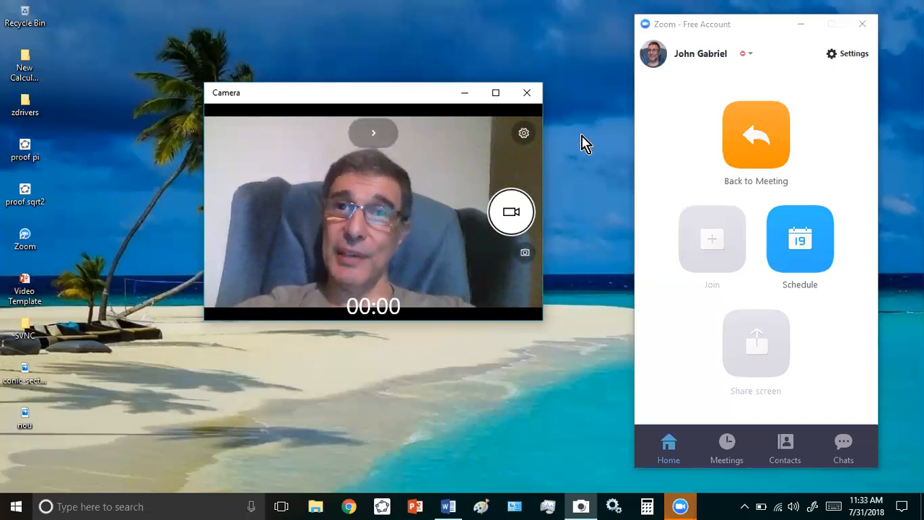